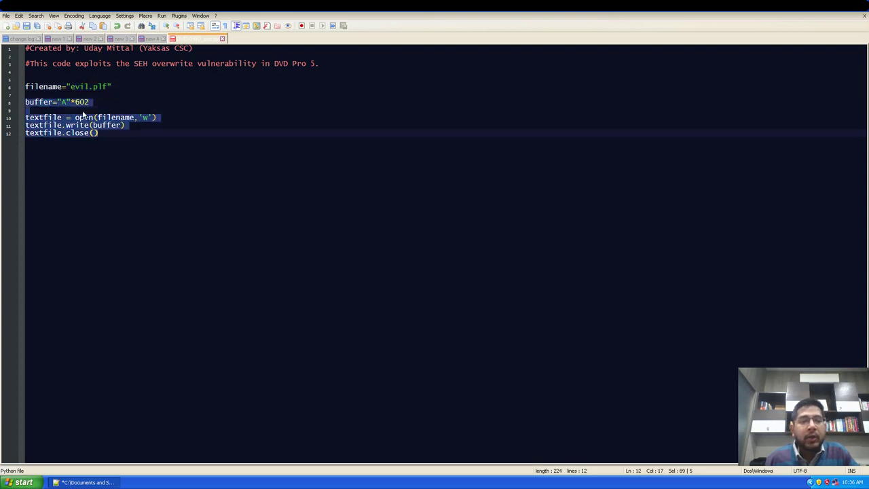
Select the exploit script on the desktop, act on it from its context menu, and close Notepad++.
{"action": "left_click", "coordinate": [27, 95]}
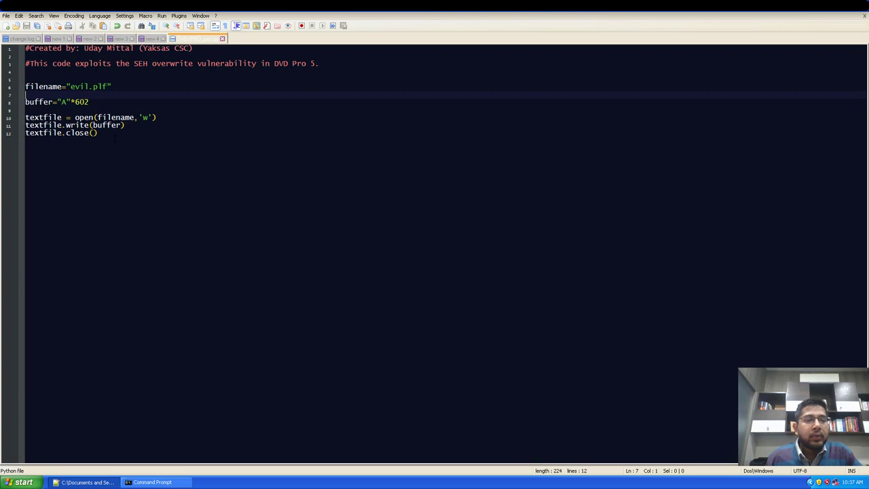
{"action": "left_click_drag", "start_coordinate": [26, 74], "coordinate": [98, 133]}
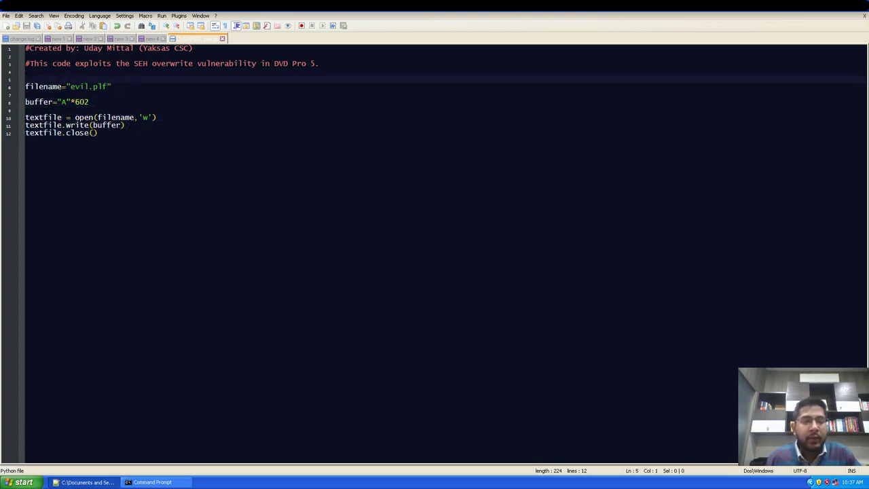
{"action": "left_click", "coordinate": [152, 481]}
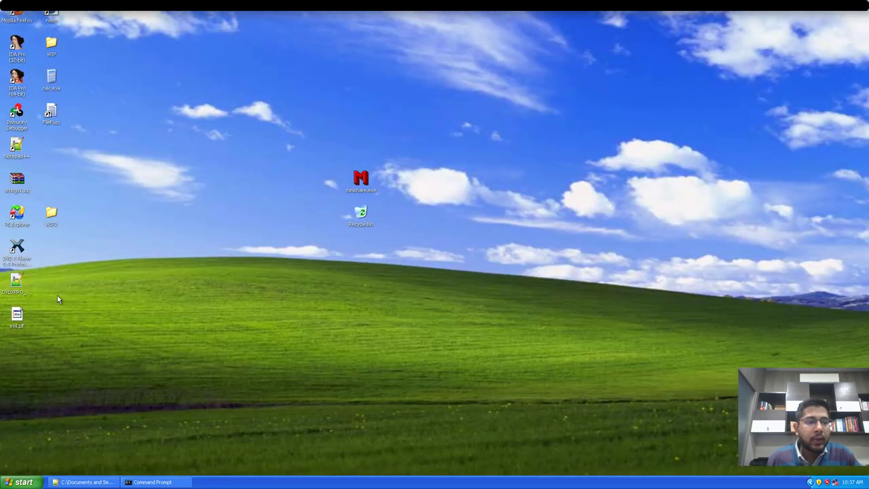
{"action": "left_click", "coordinate": [16, 315]}
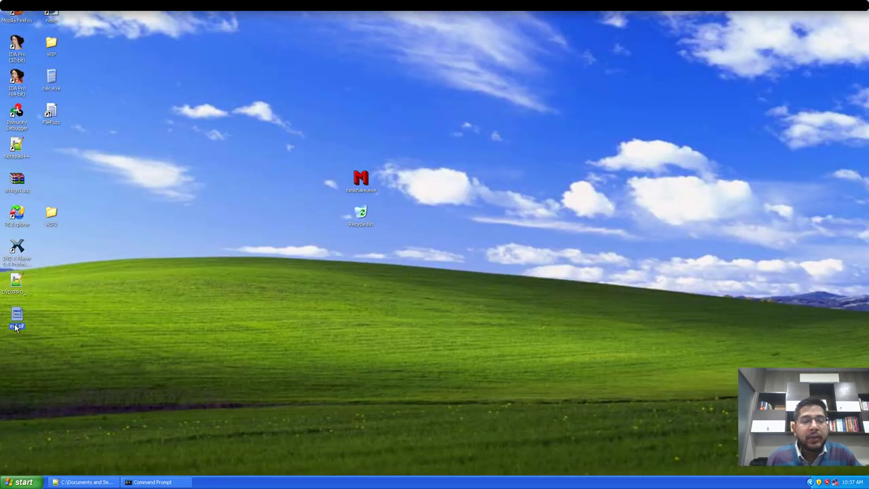
{"action": "right_click", "coordinate": [16, 325]}
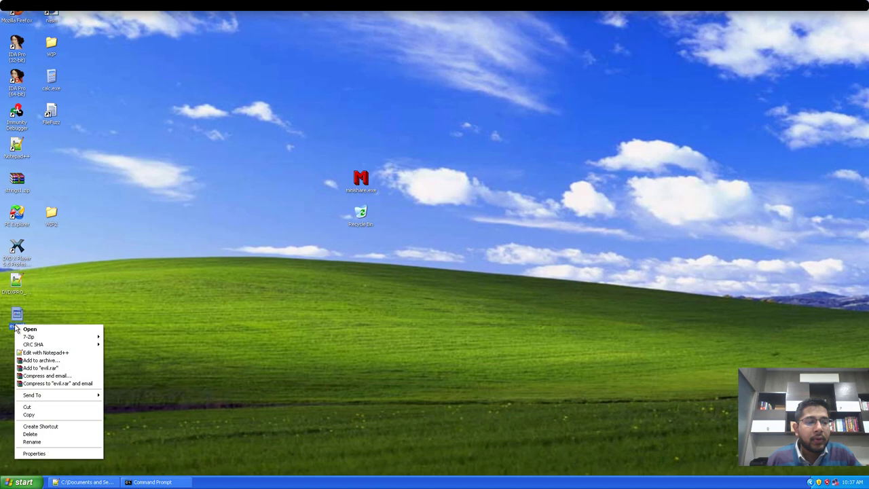
{"action": "left_click", "coordinate": [47, 351]}
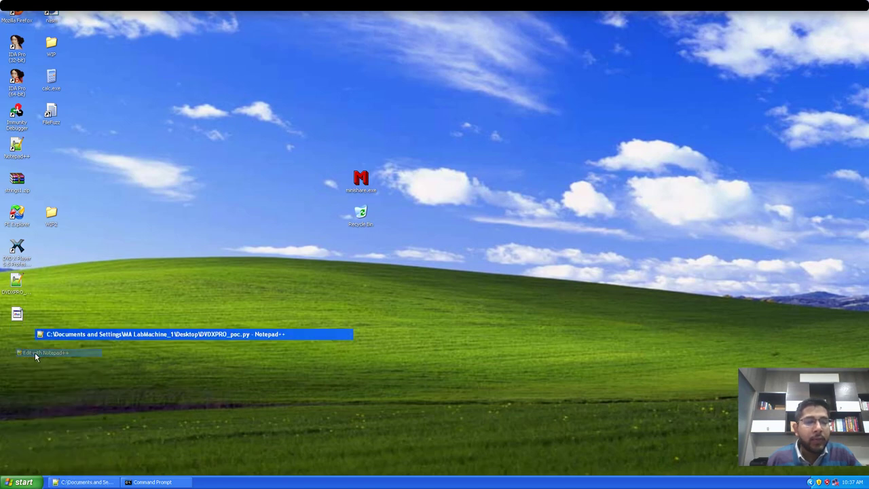
{"action": "left_click", "coordinate": [46, 353]}
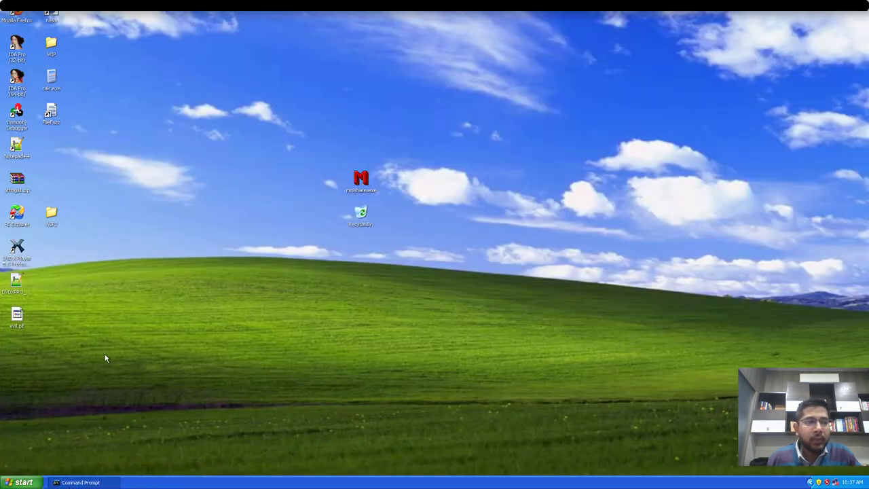
{"action": "mouse_move", "coordinate": [65, 109]}
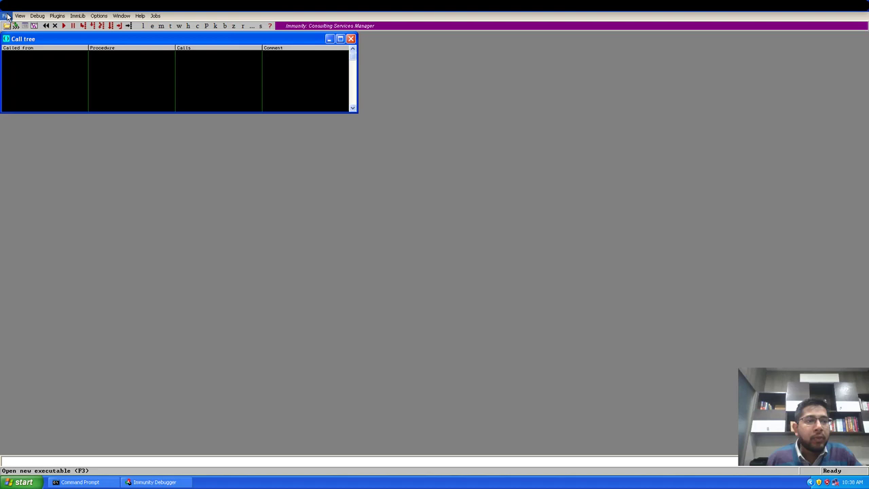
Load and run DVD X Player under the debugger, dismiss registration, and choose Open Playlist.
{"action": "left_click", "coordinate": [5, 16]}
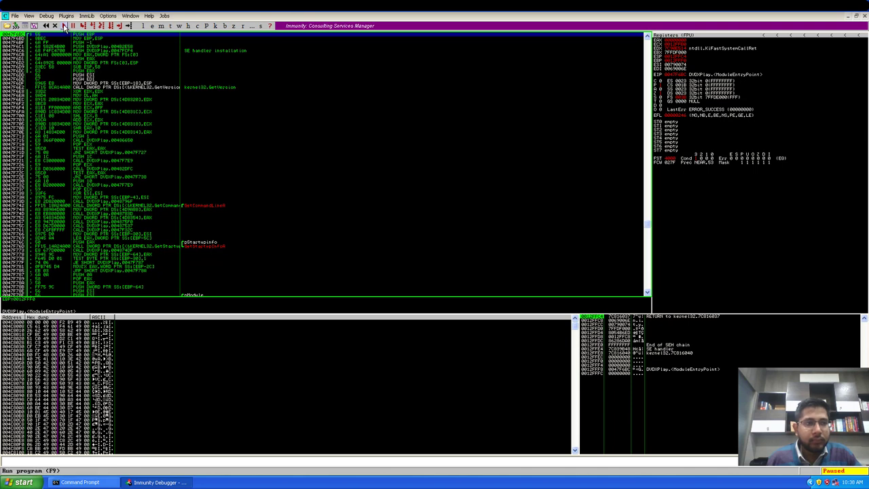
{"action": "left_click", "coordinate": [64, 26]}
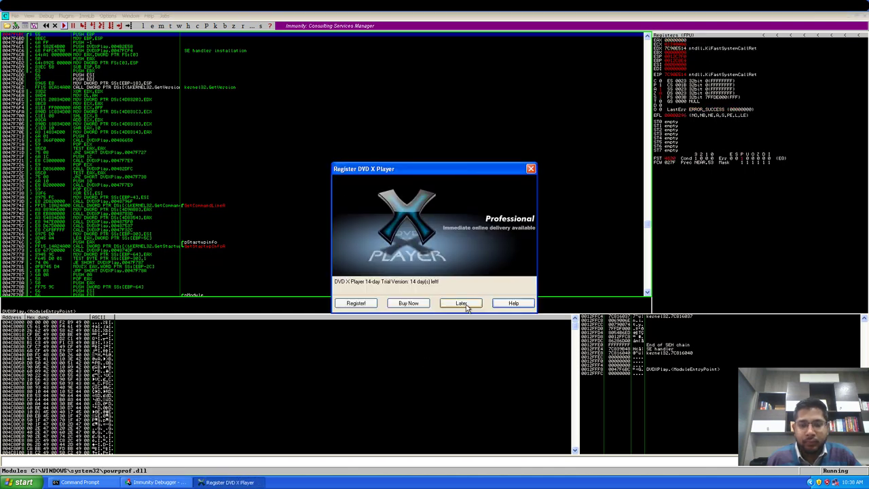
{"action": "left_click", "coordinate": [462, 303]}
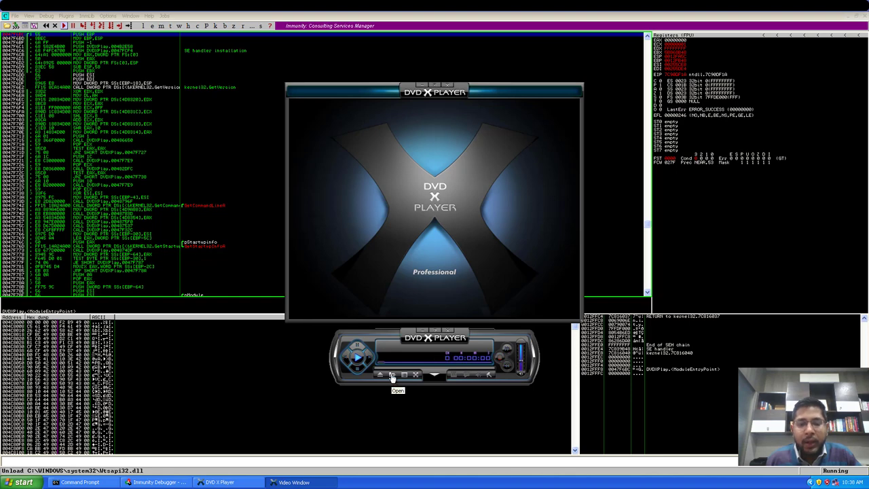
{"action": "left_click", "coordinate": [391, 374]}
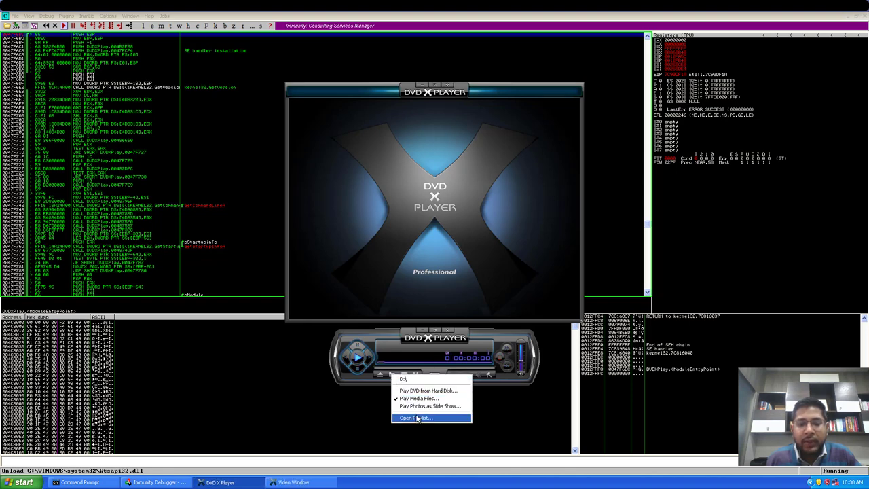
{"action": "left_click", "coordinate": [415, 418]}
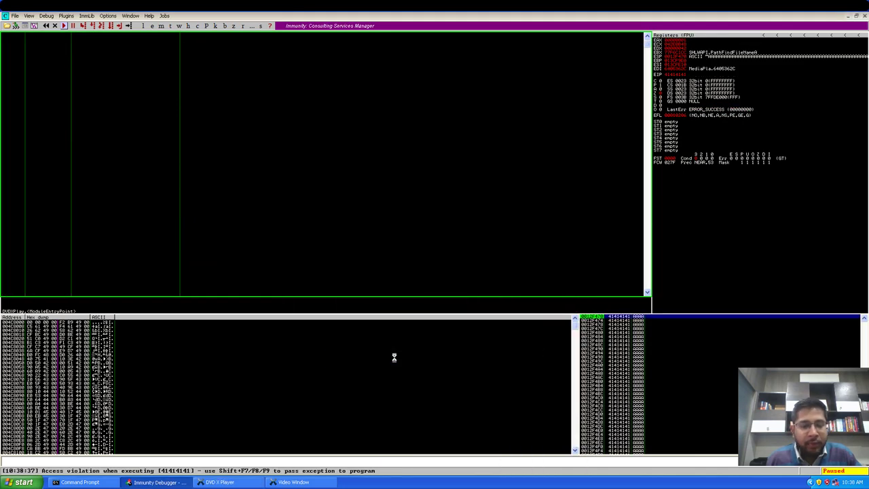
{"action": "mouse_move", "coordinate": [106, 455]}
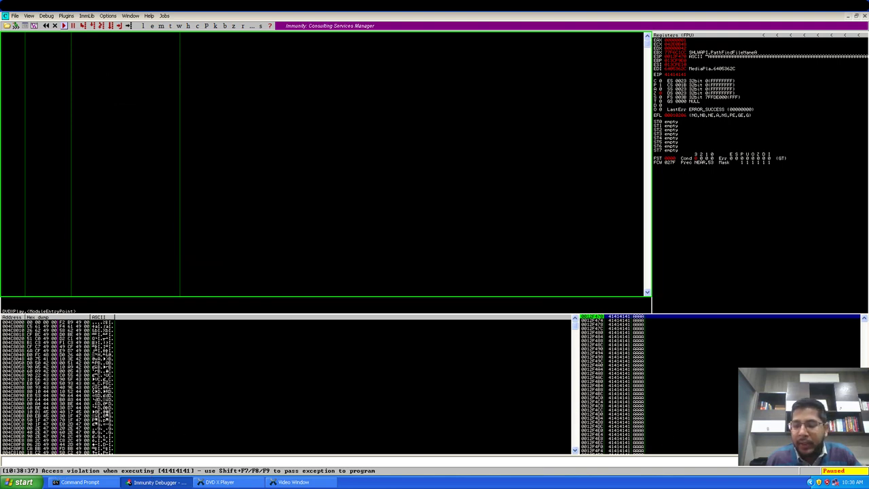
{"action": "mouse_move", "coordinate": [666, 89]}
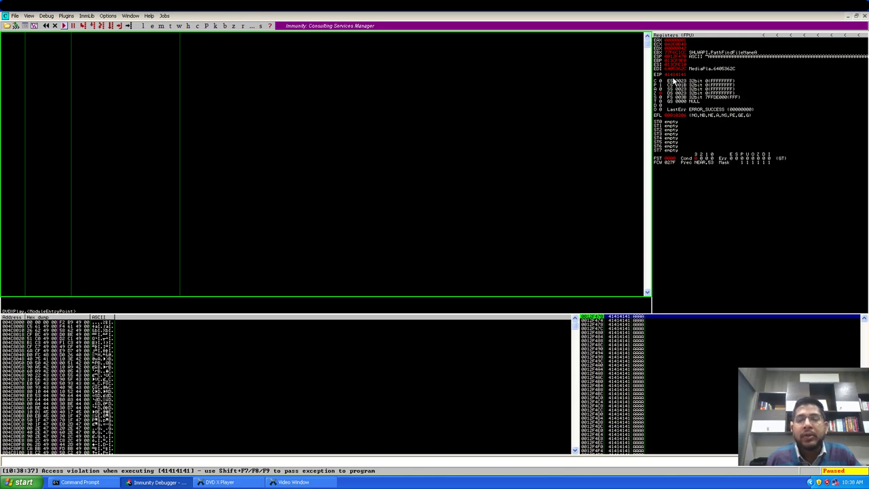
{"action": "mouse_move", "coordinate": [340, 84]}
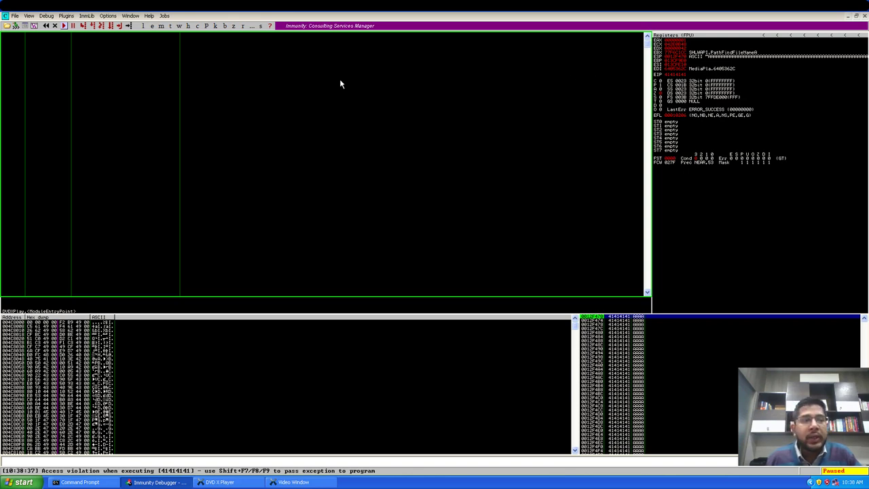
View the SEH chain and select the handler entry overwritten with 41414141.
{"action": "left_click", "coordinate": [29, 16]}
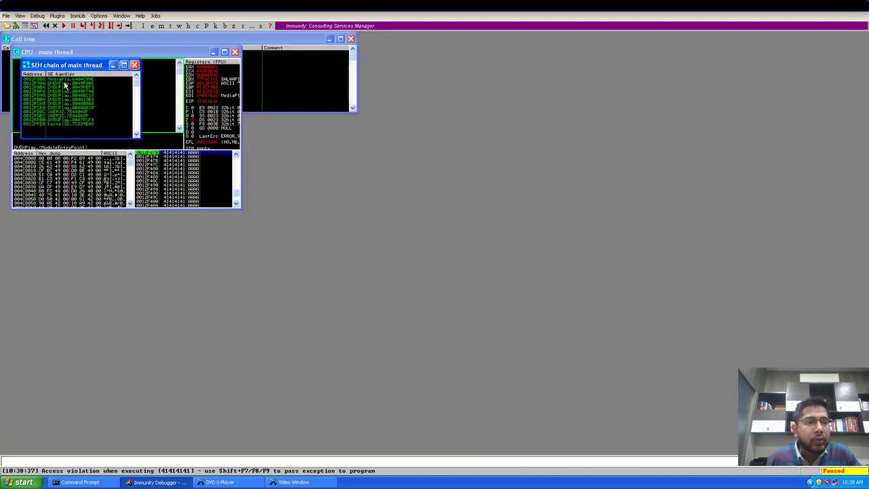
{"action": "left_click", "coordinate": [61, 120]}
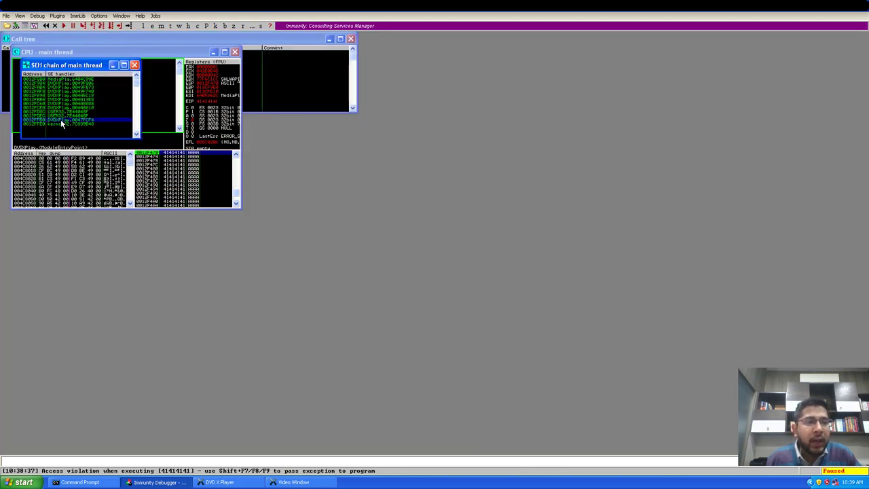
{"action": "mouse_move", "coordinate": [116, 94]}
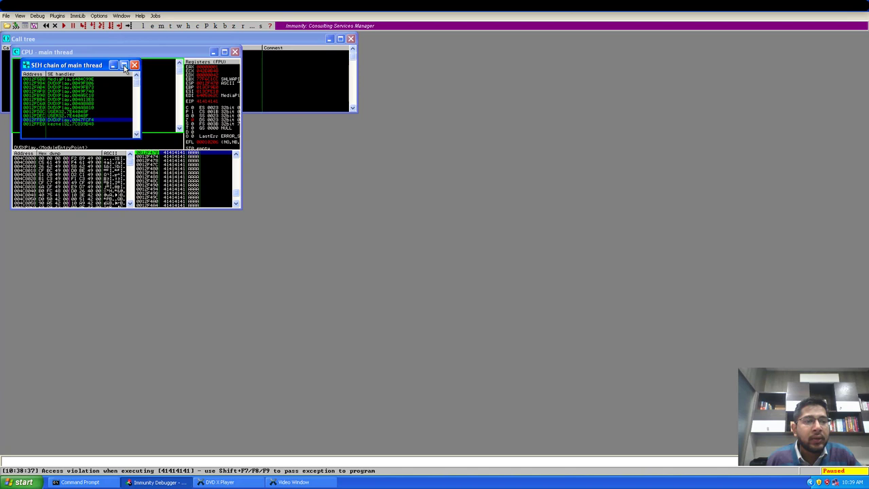
Close the SEH chain view and confirm ending the crashed player process.
{"action": "left_click", "coordinate": [135, 65]}
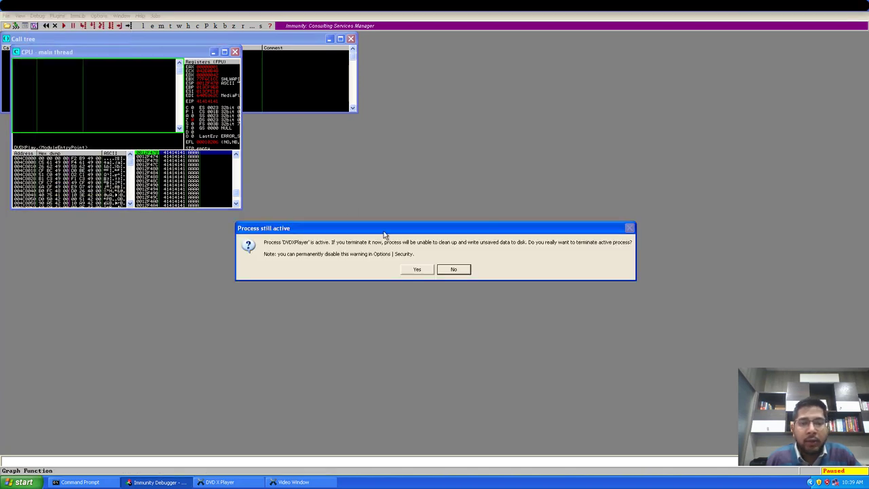
{"action": "left_click", "coordinate": [415, 269]}
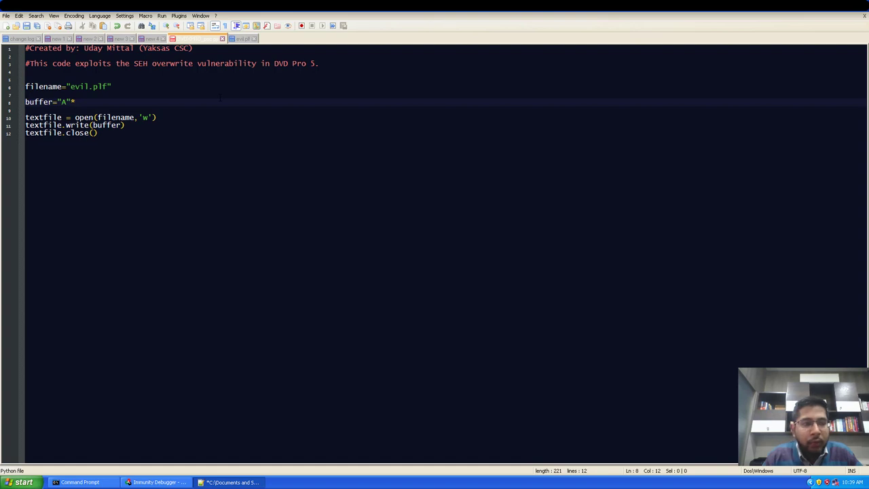
Edit the buffer length, rerun python DVDXPro_poc.py to rebuild the playlist, and return to the debugger.
{"action": "type", "text": "110"}
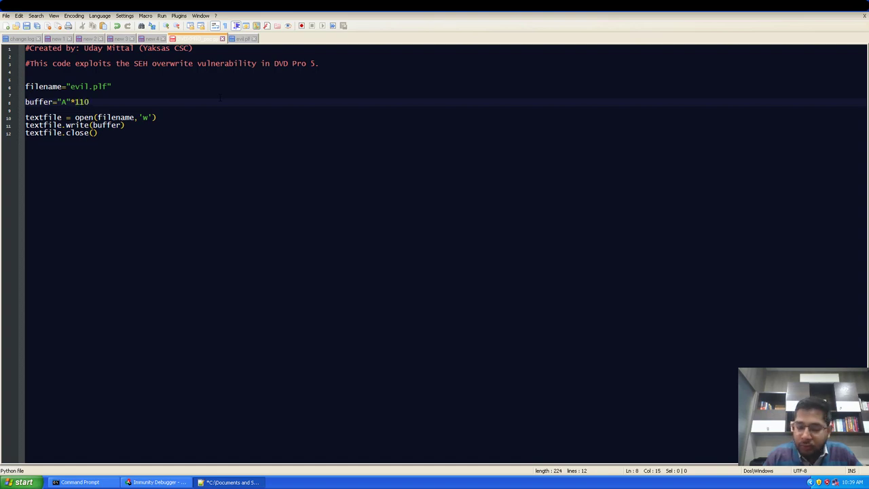
{"action": "type", "text": "2"}
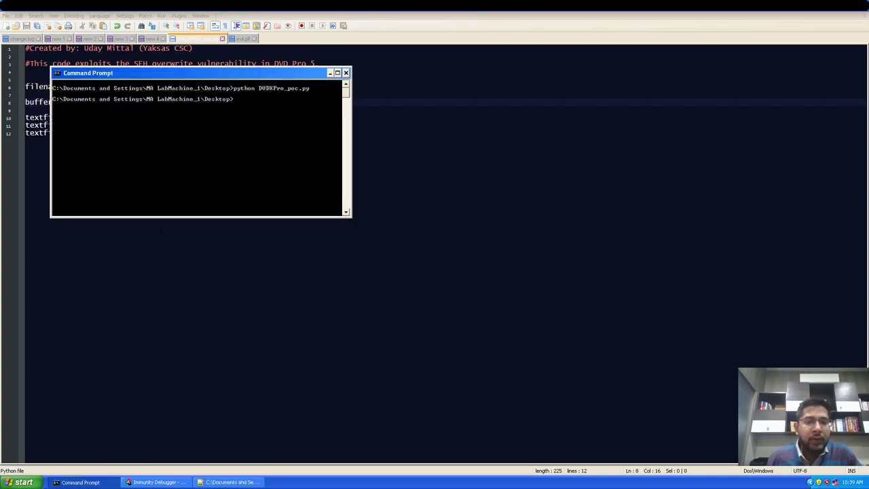
{"action": "type", "text": "python DVDXPro_poc.py"}
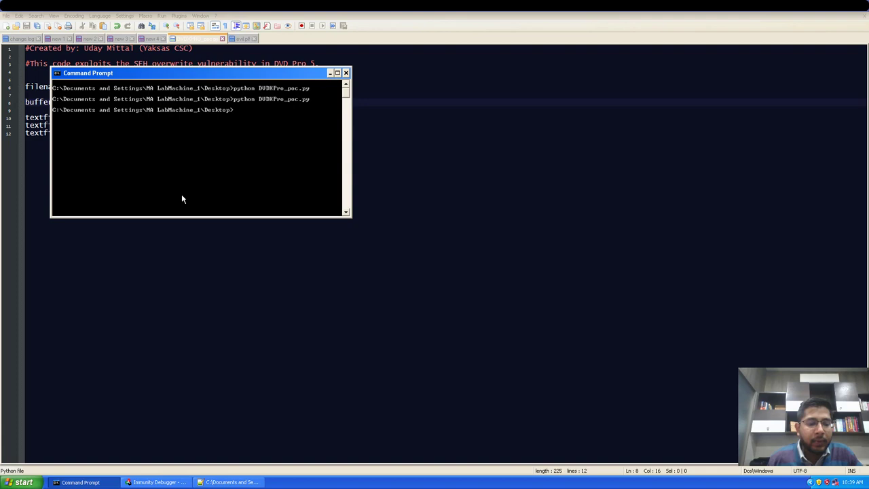
{"action": "left_click", "coordinate": [156, 482]}
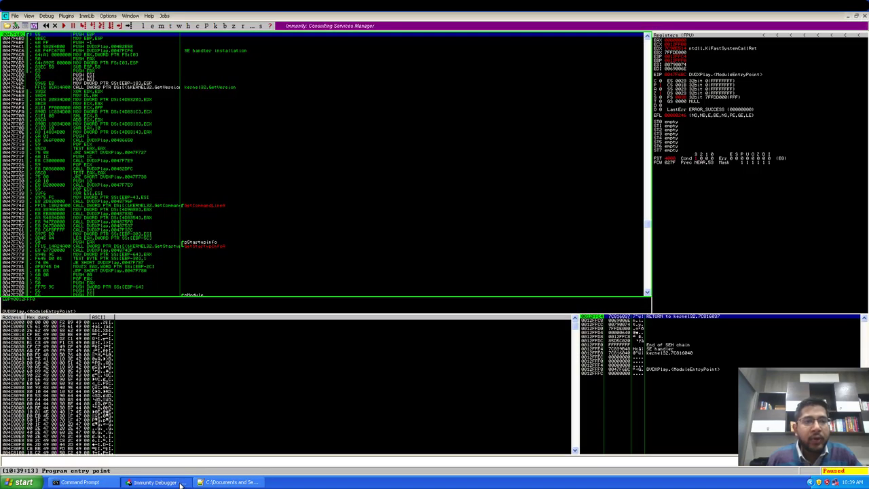
Run the paused player and load evil.plf so it crashes executing 41414141.
{"action": "left_click", "coordinate": [65, 26]}
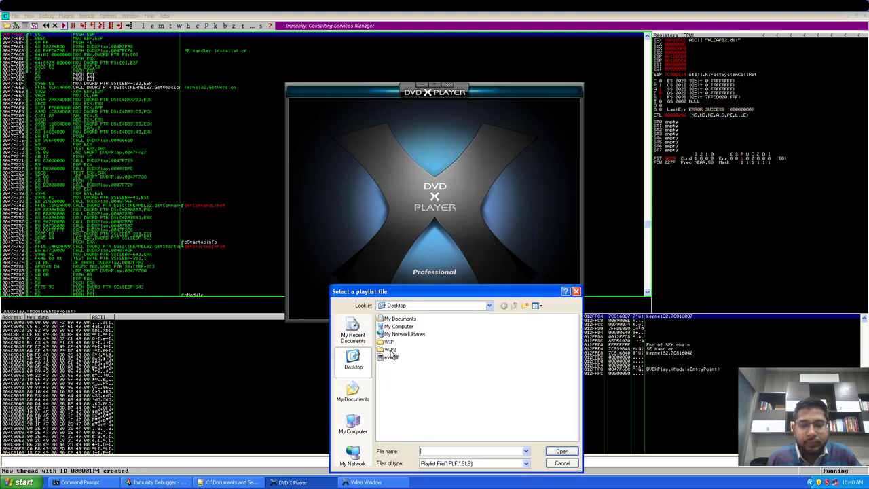
{"action": "left_click", "coordinate": [562, 451]}
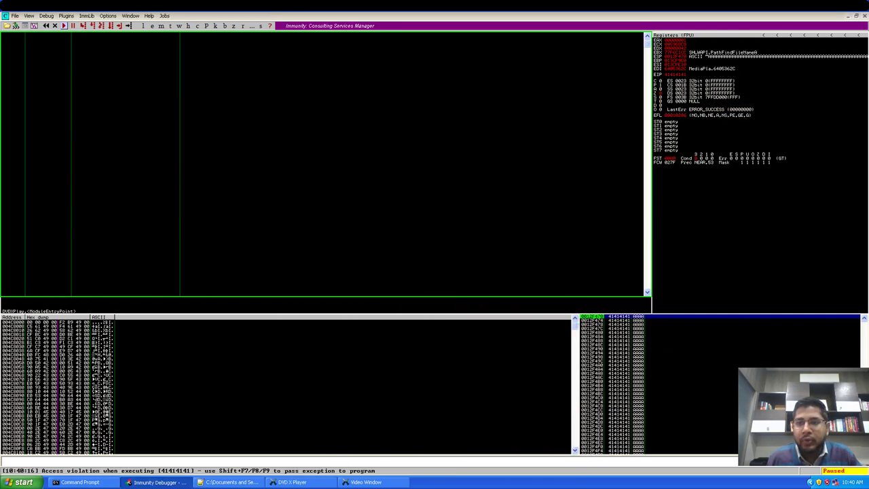
{"action": "mouse_move", "coordinate": [690, 65]}
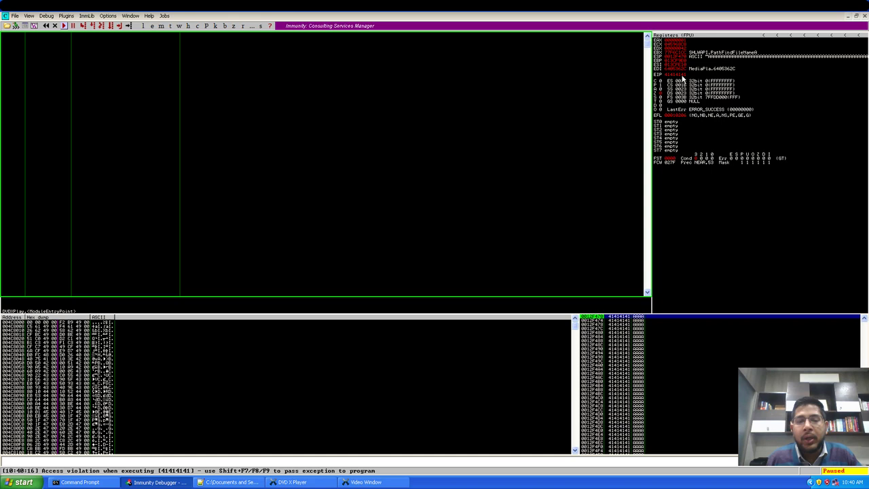
{"action": "mouse_move", "coordinate": [168, 56]}
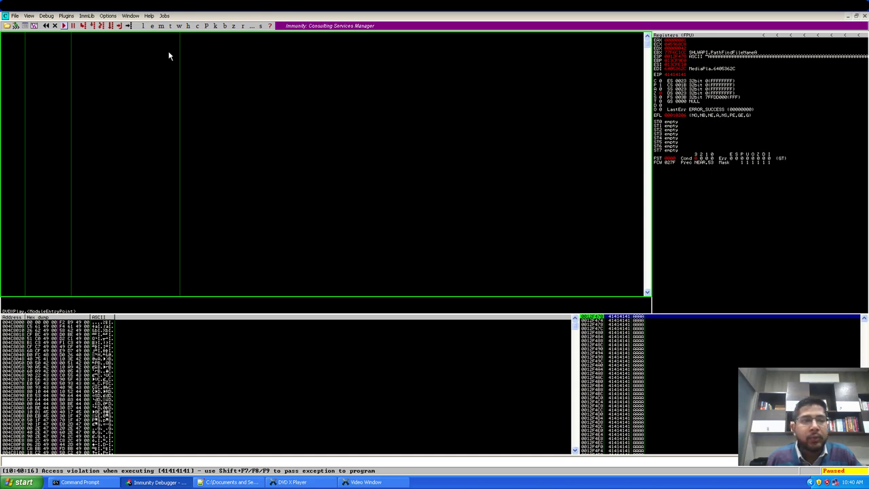
Switch back to the CPU view to see the overwritten SEH record on the stack.
{"action": "left_click", "coordinate": [29, 17]}
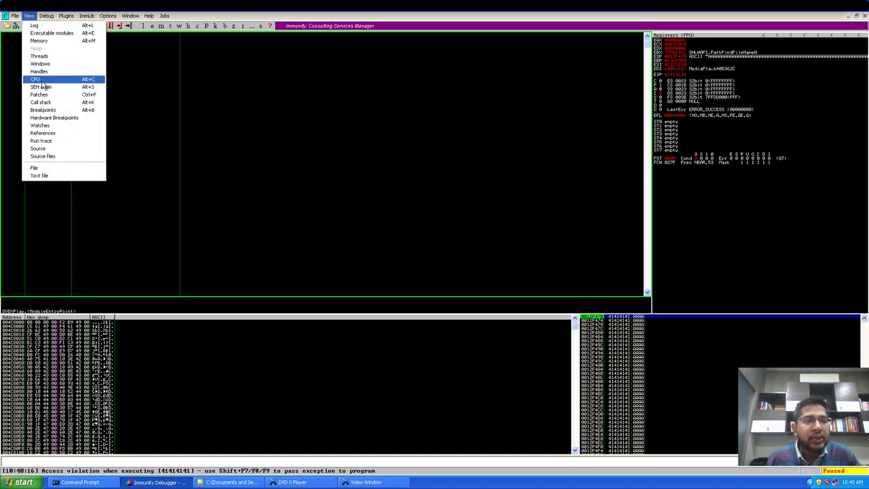
{"action": "left_click", "coordinate": [41, 87]}
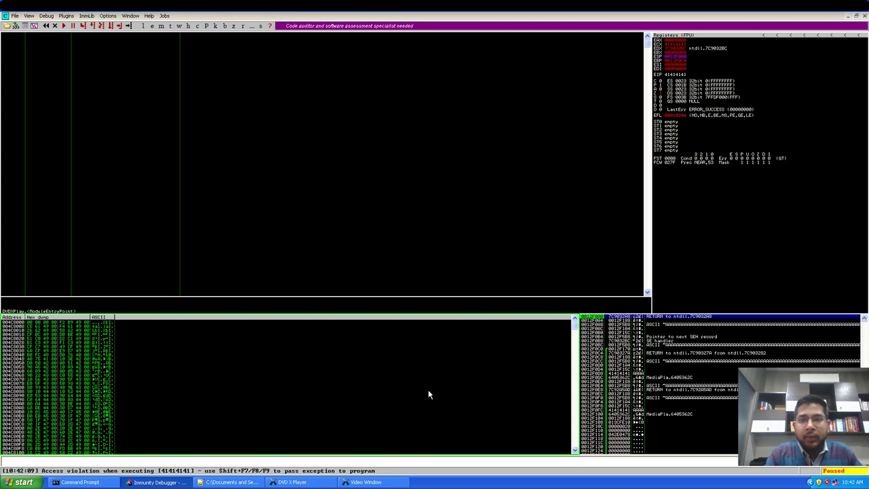
{"action": "mouse_move", "coordinate": [668, 82]}
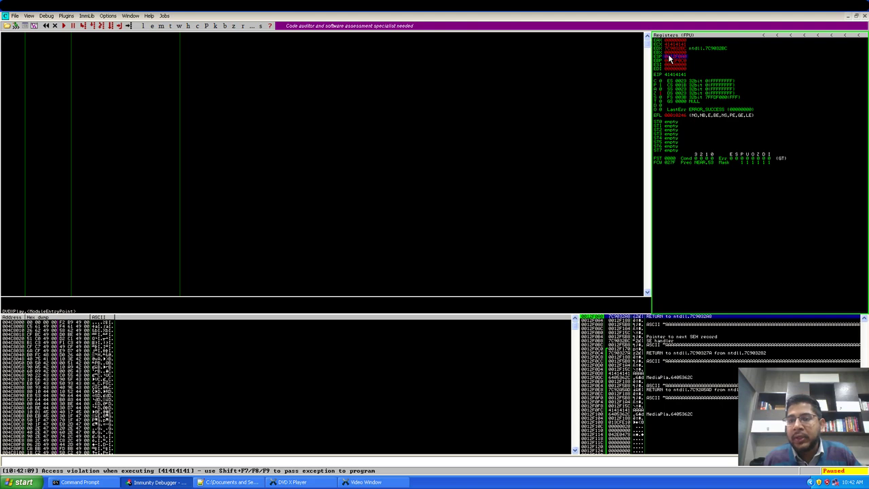
Follow the register into the memory dump and locate the end of the 41-byte run.
{"action": "right_click", "coordinate": [668, 60]}
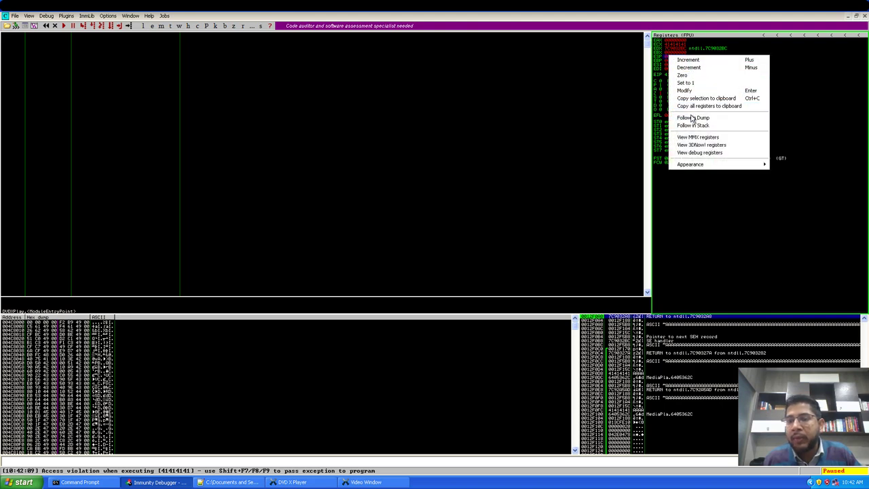
{"action": "left_click", "coordinate": [692, 117]}
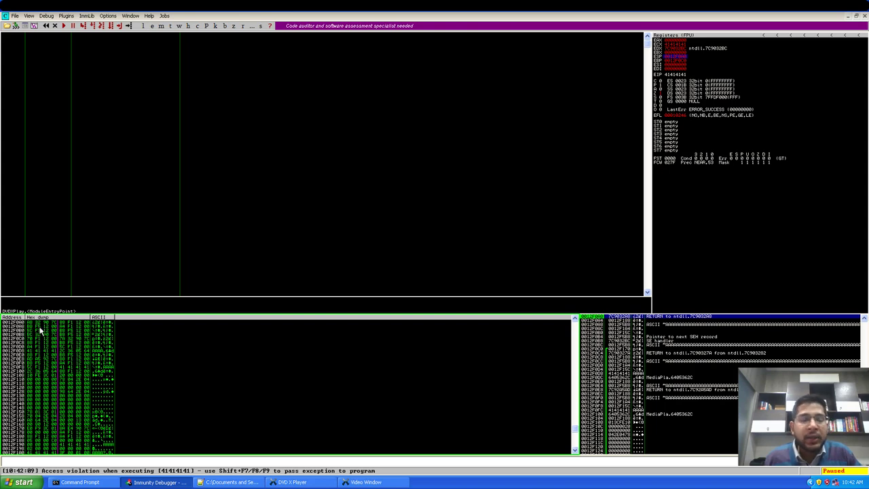
{"action": "mouse_move", "coordinate": [115, 390]}
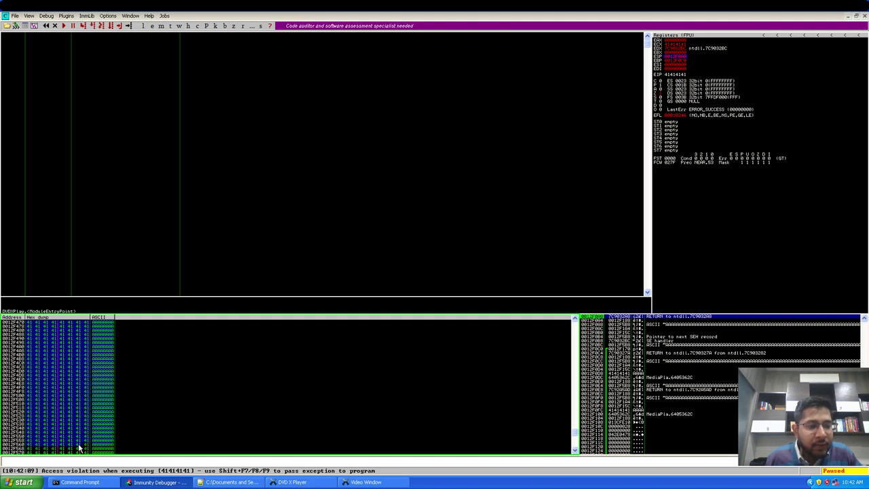
{"action": "mouse_move", "coordinate": [95, 399]}
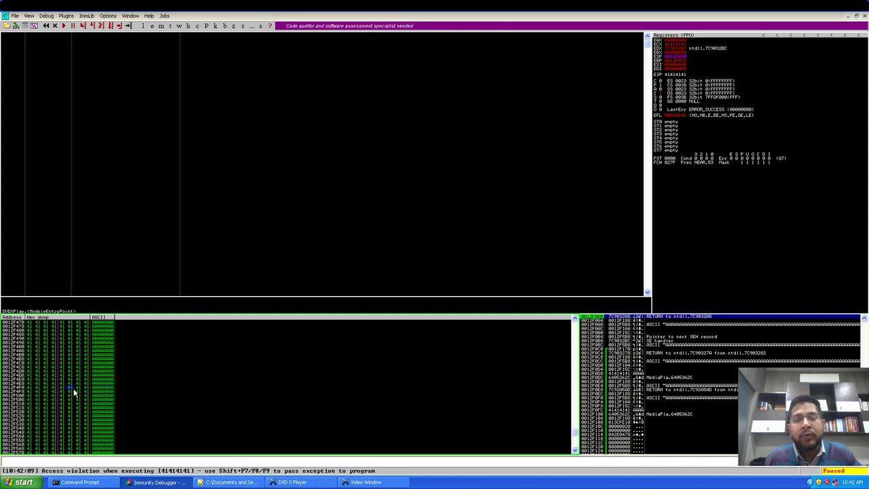
{"action": "mouse_move", "coordinate": [576, 455]}
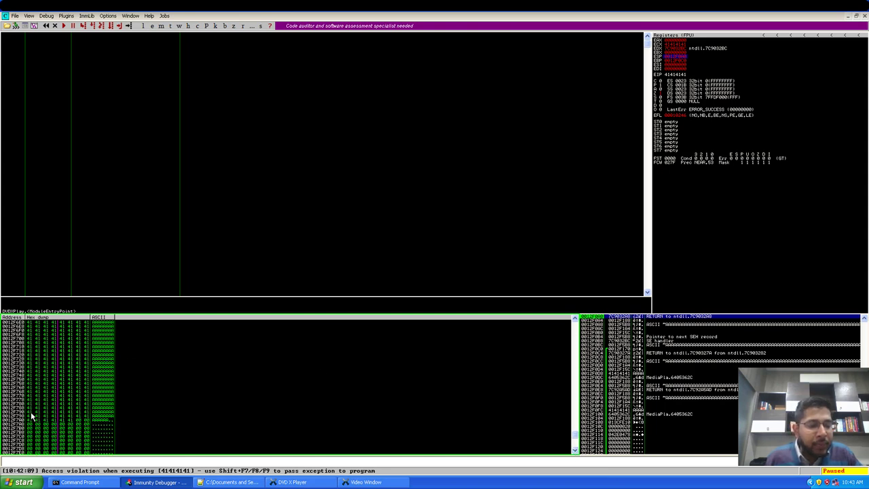
{"action": "mouse_move", "coordinate": [30, 420]}
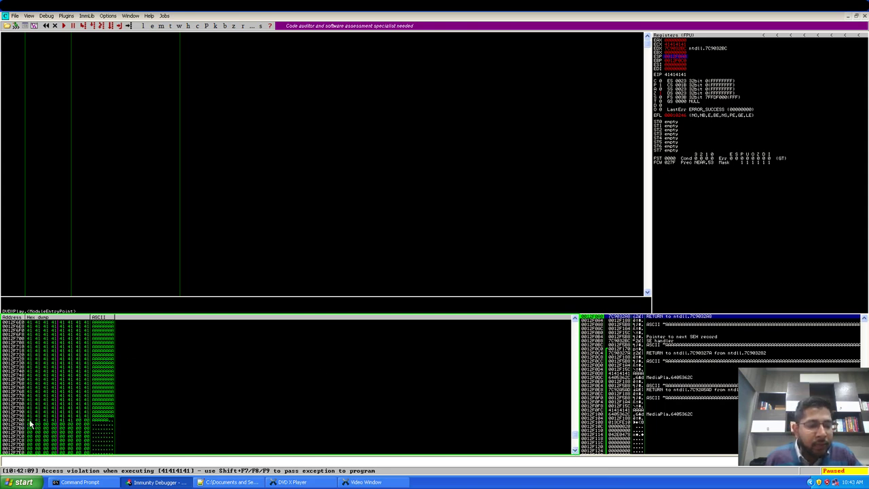
{"action": "right_click", "coordinate": [30, 421]}
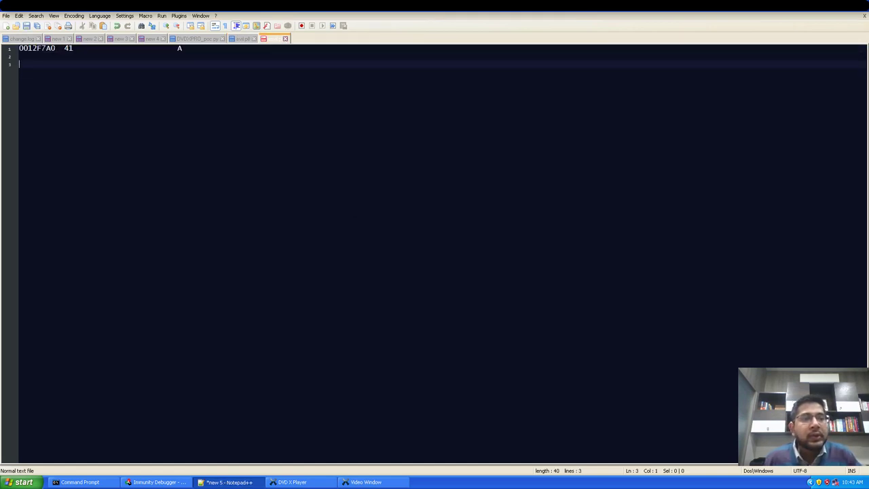
Log the dump address 0012F7A0 in a new note and change the buffer's A count to 602.
{"action": "double_click", "coordinate": [35, 49]}
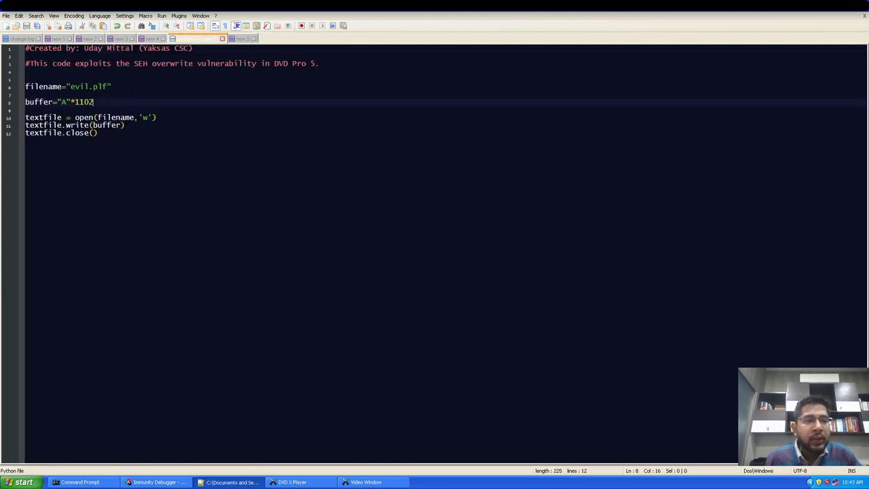
{"action": "key", "text": "BackSpace"}
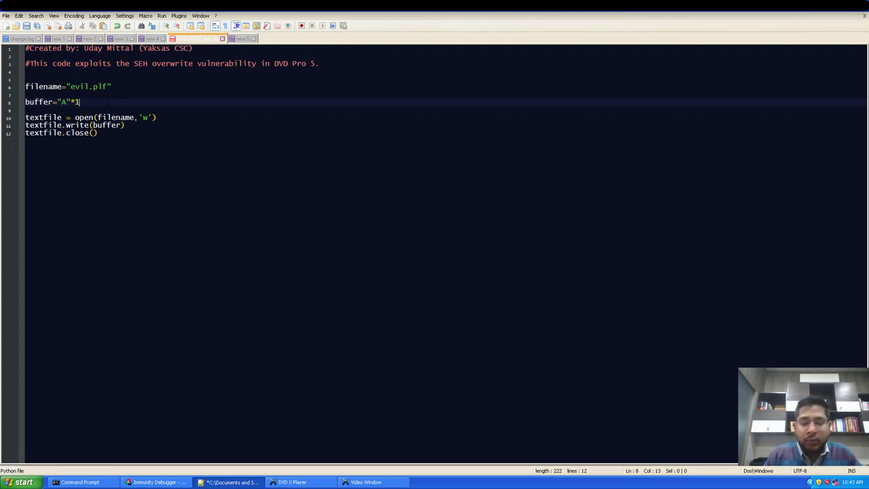
{"action": "type", "text": "602"}
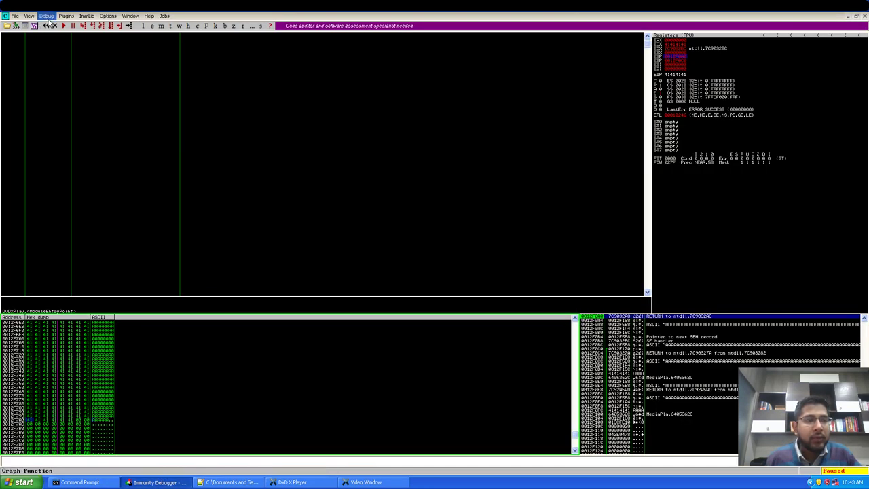
Restart the player, rebuild the playlist, and load evil.plf to crash again at 41414141.
{"action": "left_click", "coordinate": [46, 16]}
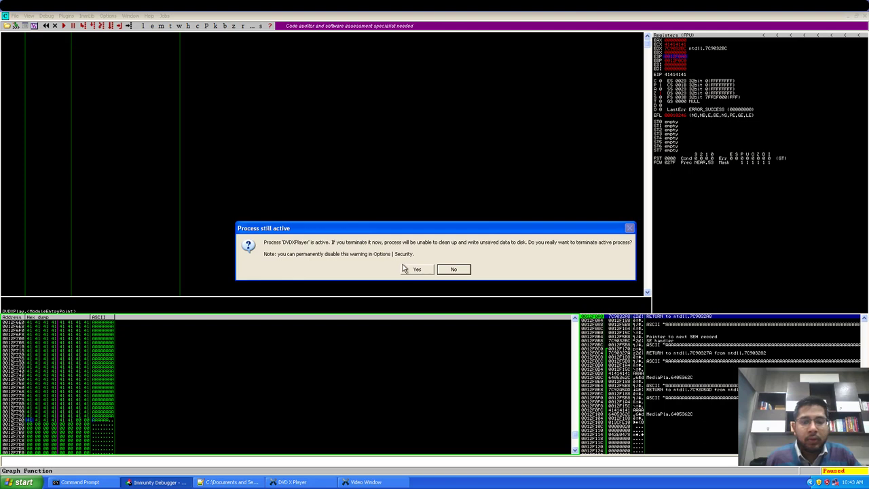
{"action": "left_click", "coordinate": [416, 269]}
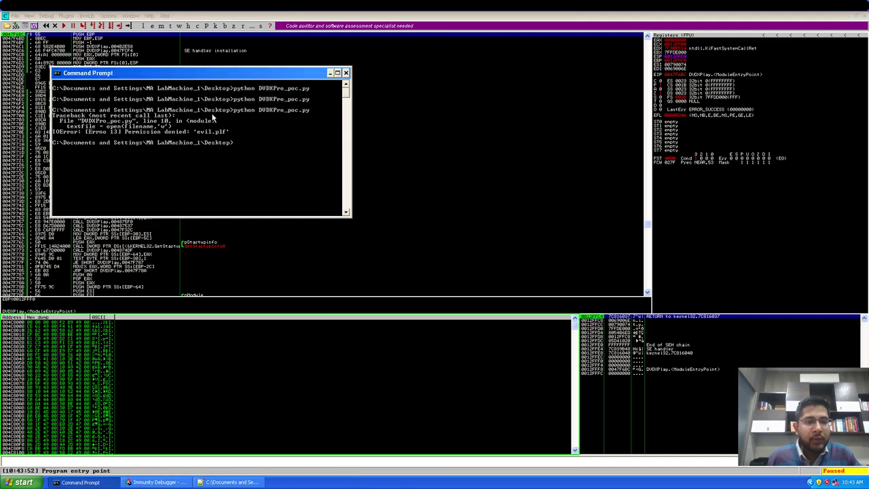
{"action": "key", "text": "Return"}
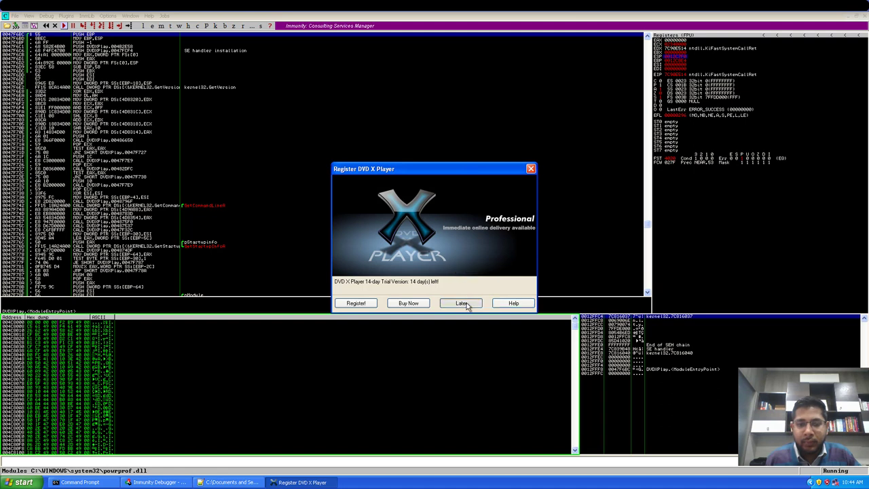
{"action": "left_click", "coordinate": [462, 302]}
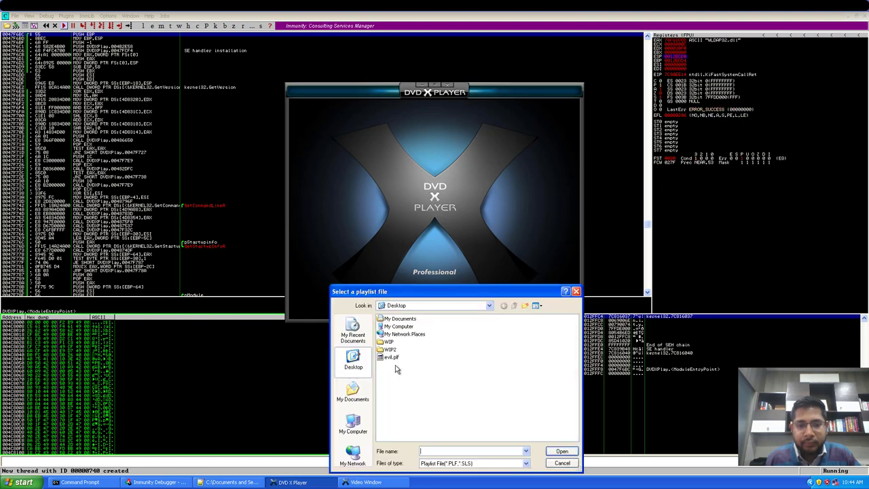
{"action": "left_click", "coordinate": [562, 451]}
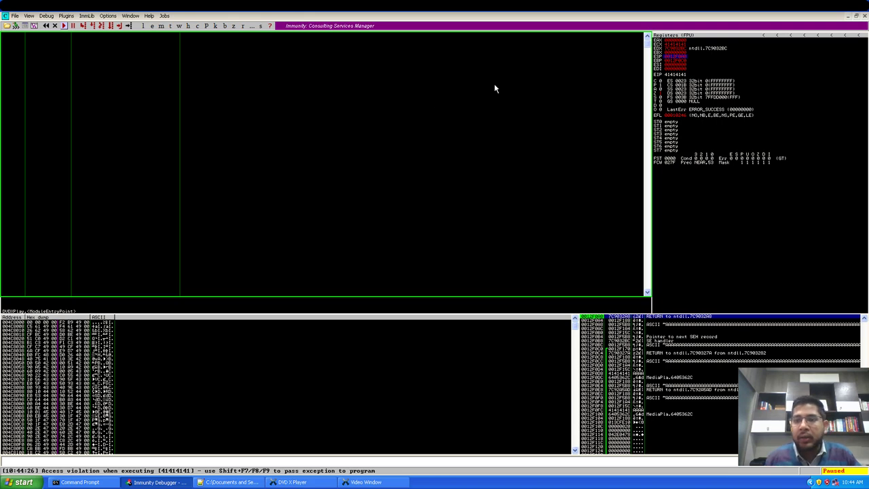
Switch the memory dump to Hex/ASCII so the run of 41 bytes reads as A characters.
{"action": "right_click", "coordinate": [671, 54]}
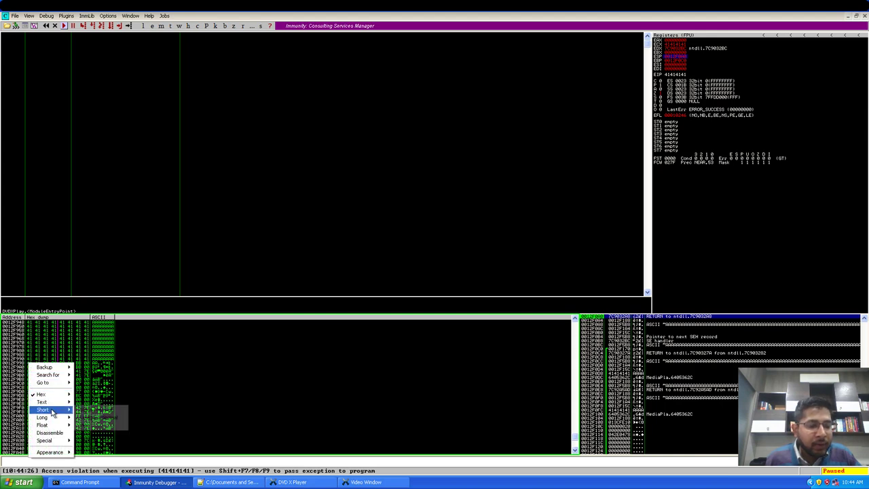
{"action": "mouse_move", "coordinate": [41, 394]}
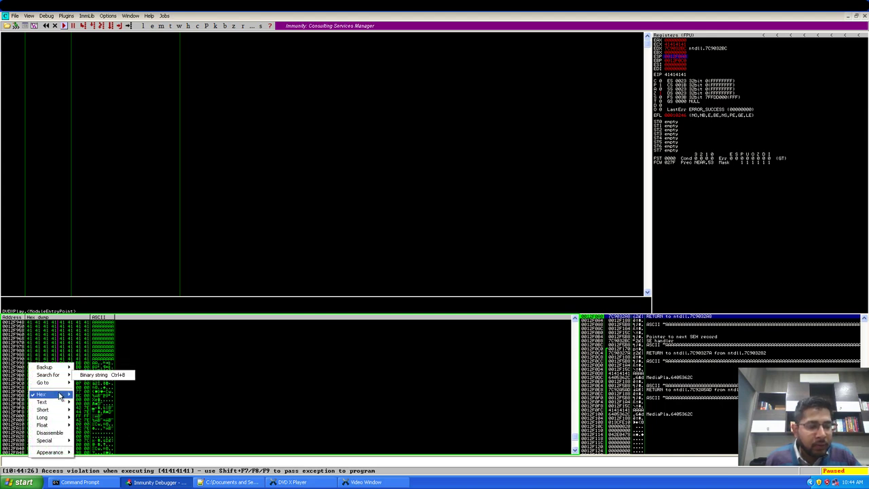
{"action": "left_click", "coordinate": [40, 394]}
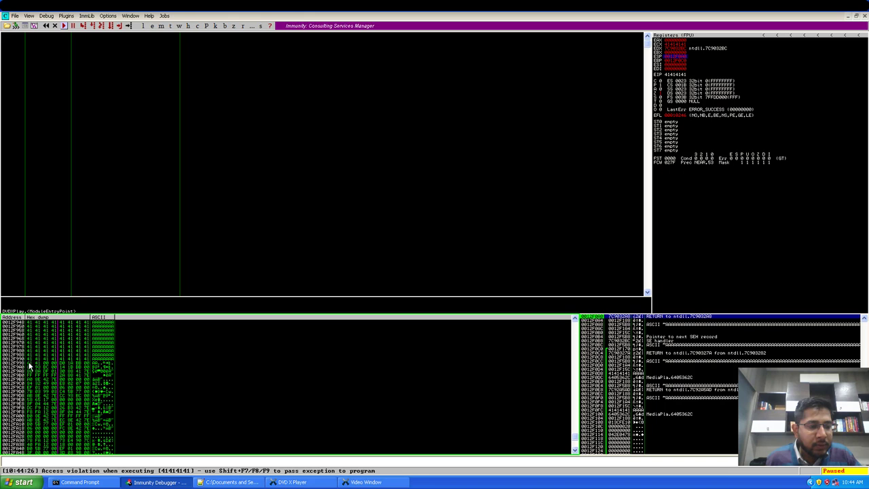
{"action": "right_click", "coordinate": [30, 363]}
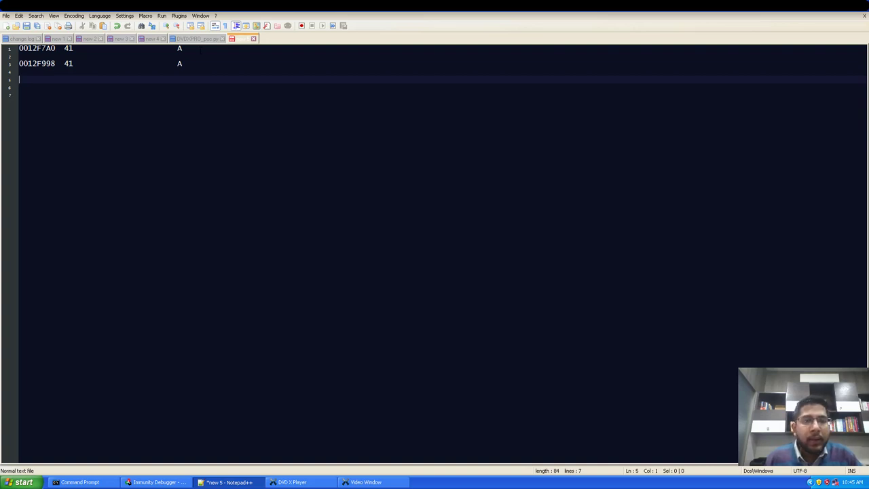
{"action": "mouse_move", "coordinate": [197, 38]}
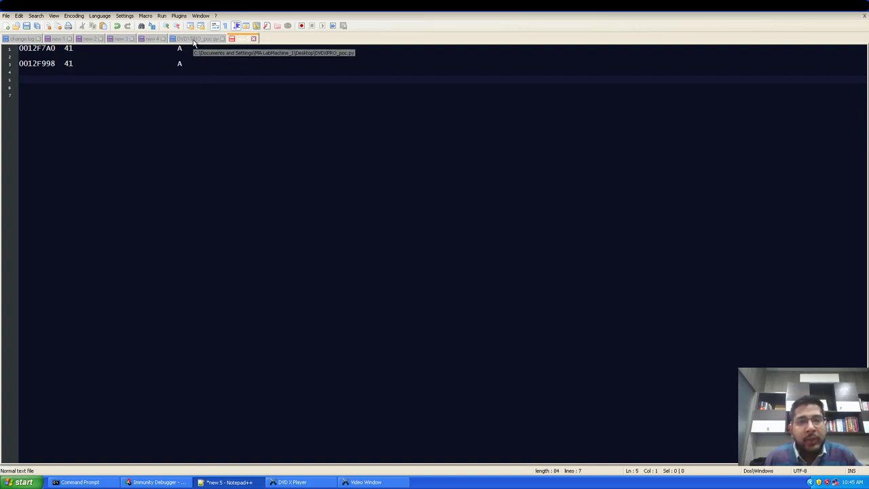
Review the two logged crash addresses 0012F7A0 and 0012F998 in the notes.
{"action": "left_click", "coordinate": [197, 38]}
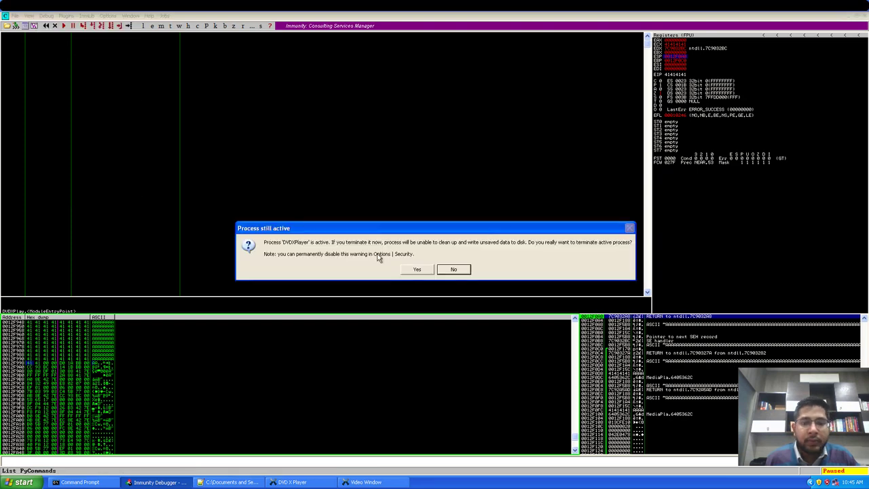
Terminate and rerun DVD X Player, then load the .plf playlist to crash again at 41414141.
{"action": "left_click", "coordinate": [416, 269]}
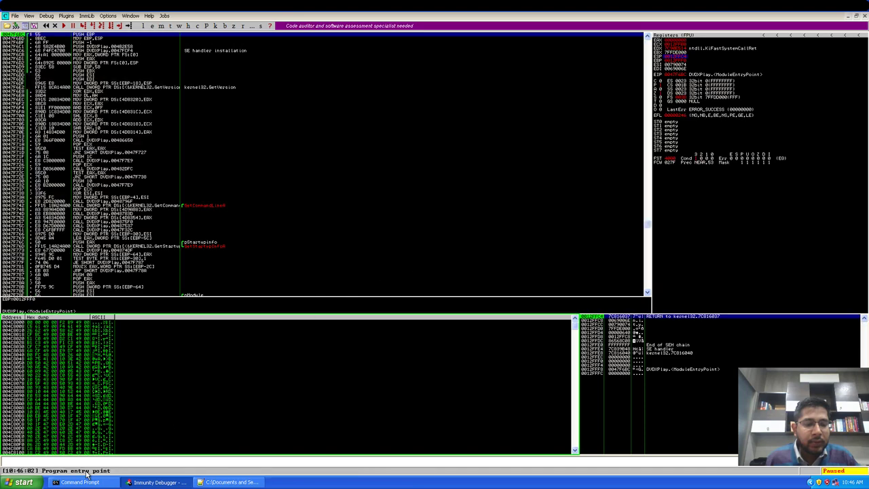
{"action": "left_click", "coordinate": [78, 482]}
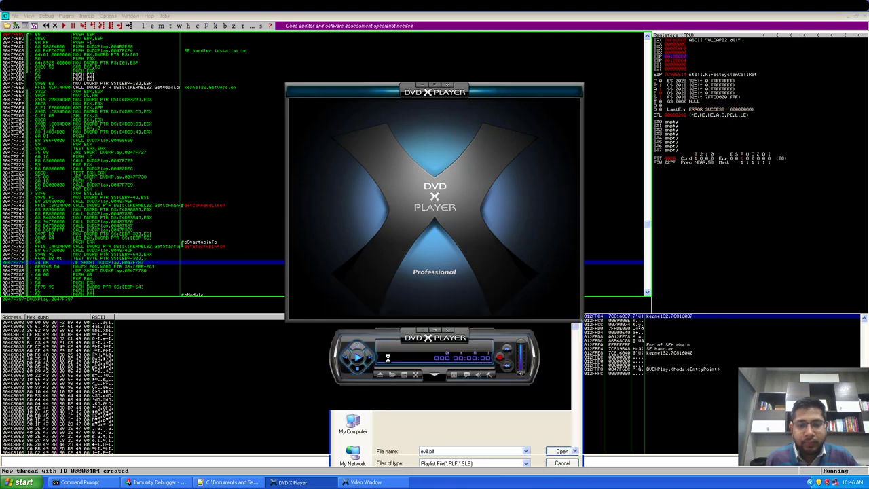
{"action": "left_click", "coordinate": [562, 451]}
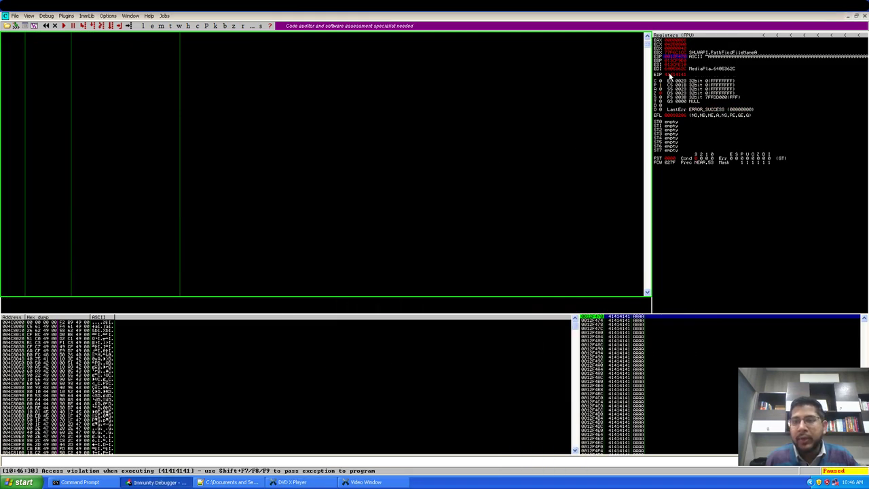
{"action": "mouse_move", "coordinate": [475, 93]}
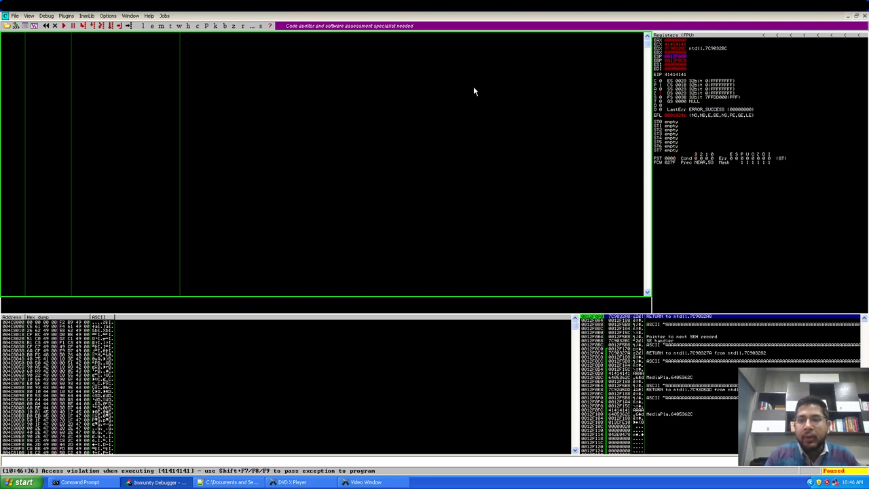
Inspect the dump pane to locate where the A buffer now sits in memory.
{"action": "right_click", "coordinate": [677, 57]}
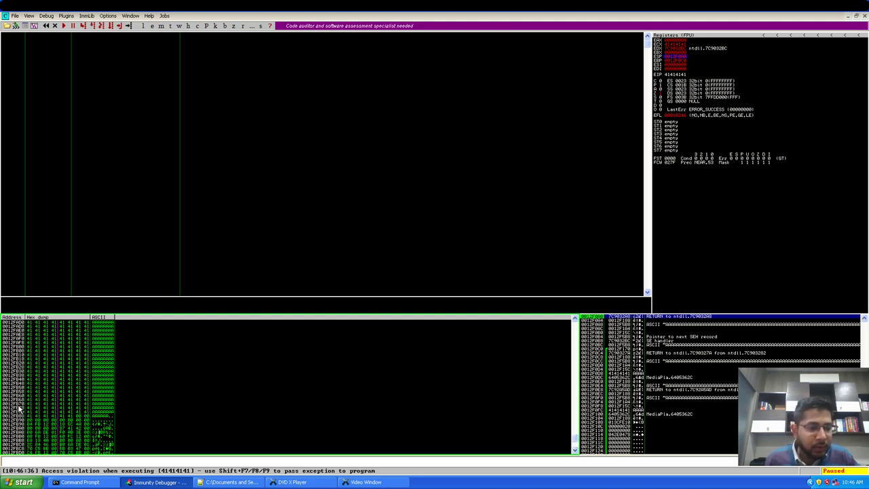
{"action": "mouse_move", "coordinate": [27, 418]}
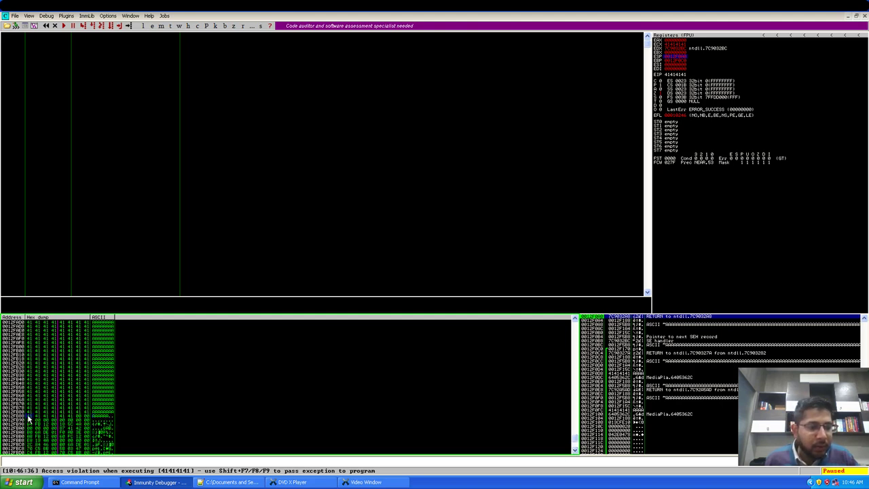
{"action": "right_click", "coordinate": [30, 418]}
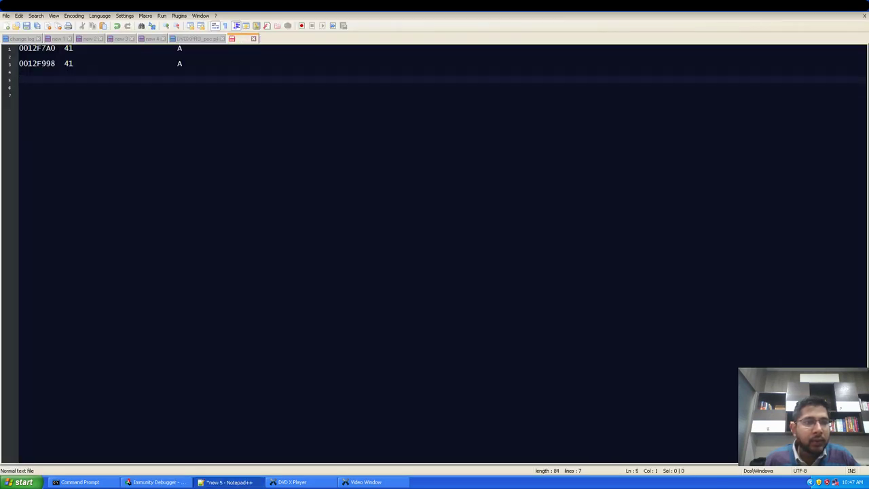
Log crash address 0012FB88 with byte 41 (A) and mark the first address for comparison.
{"action": "type", "text": "0012FB88\t41\t\t\tA"}
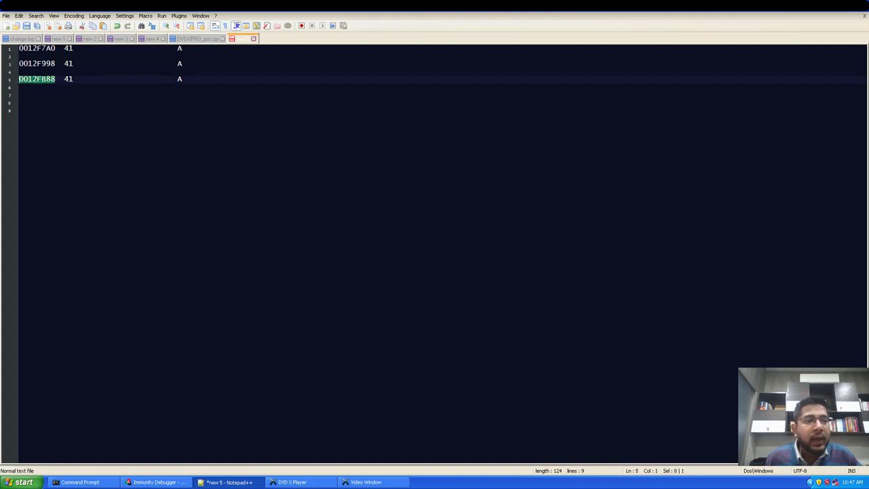
{"action": "left_click", "coordinate": [38, 49]}
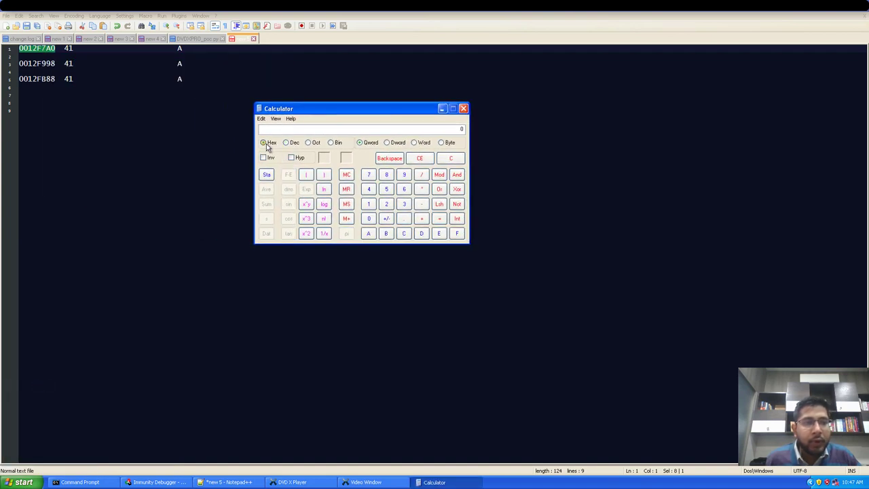
Compute 12FB88 − 12F7A0 in hex and convert the gap to decimal, giving 1000 bytes.
{"action": "left_click", "coordinate": [368, 203]}
{"action": "type", "text": "12FB88"}
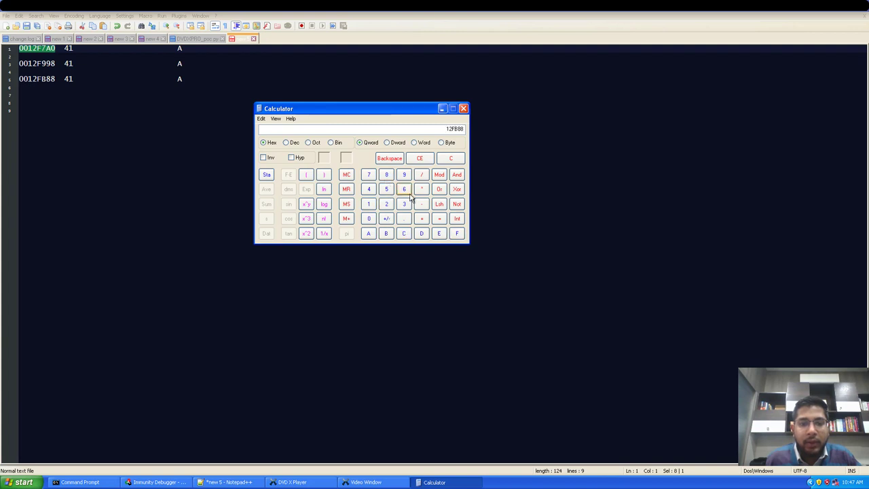
{"action": "mouse_move", "coordinate": [385, 203]}
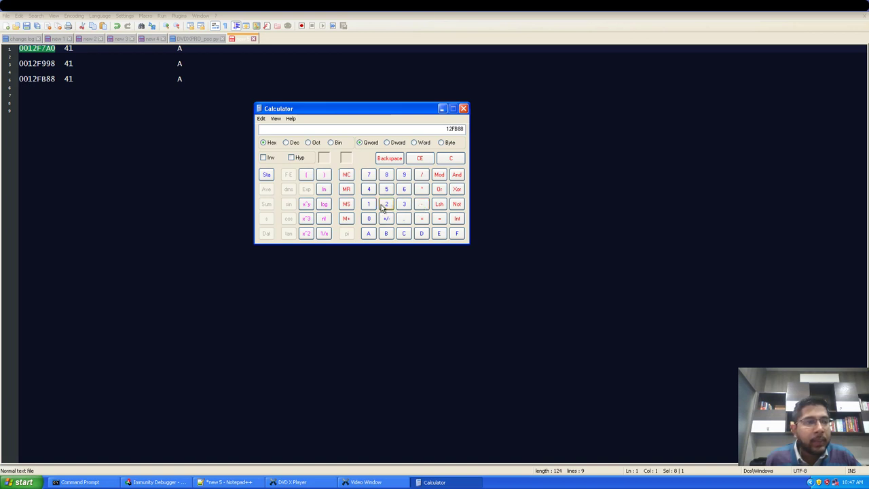
{"action": "left_click", "coordinate": [368, 203]}
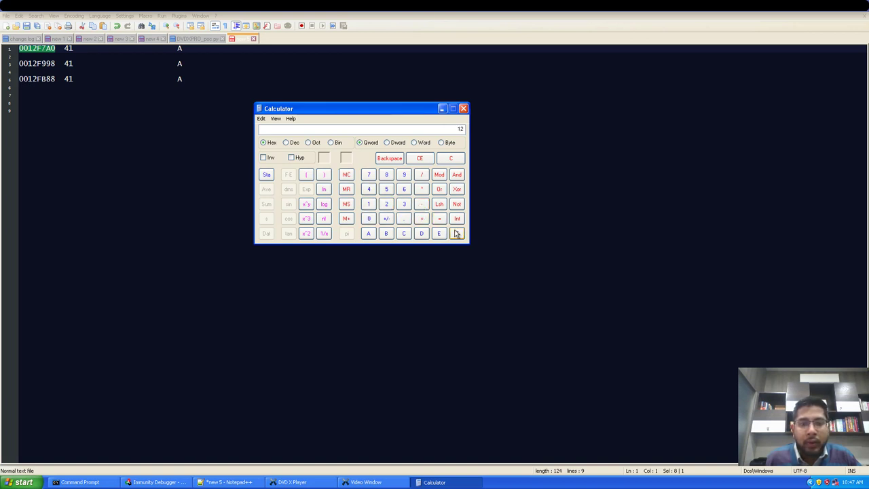
{"action": "left_click", "coordinate": [367, 173]}
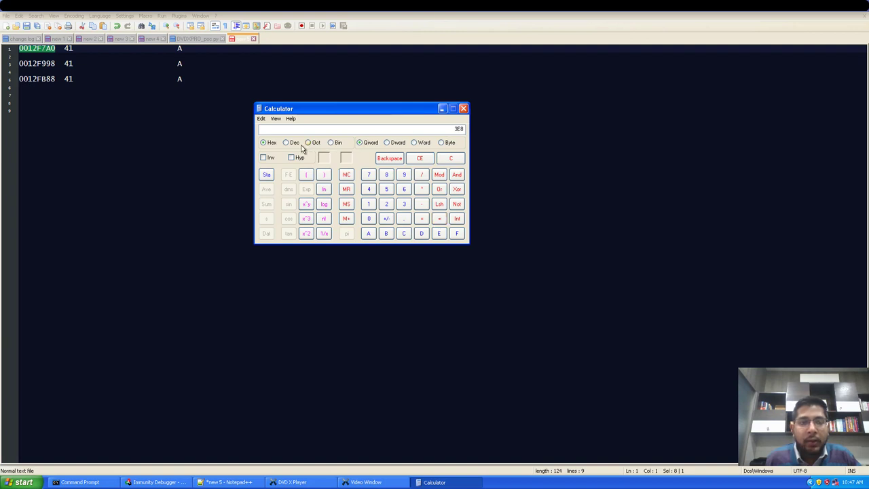
{"action": "left_click", "coordinate": [285, 143]}
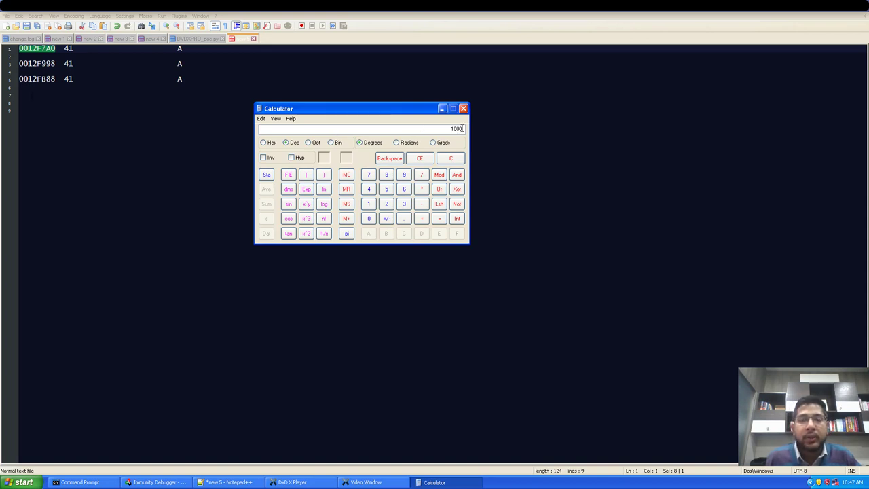
{"action": "left_click", "coordinate": [404, 217]}
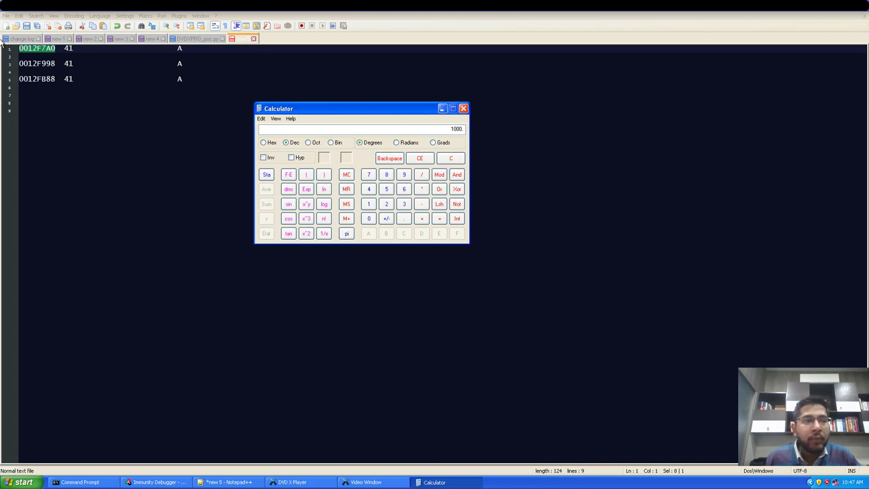